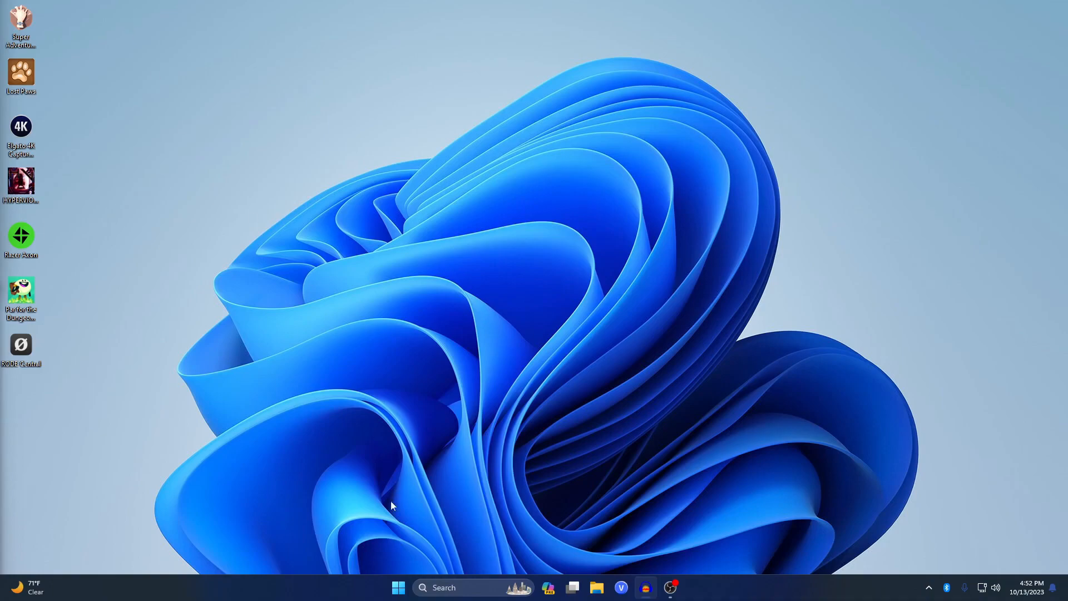
Reach the Meta Quest developer site, which shows a login prompt
left_click(398, 588)
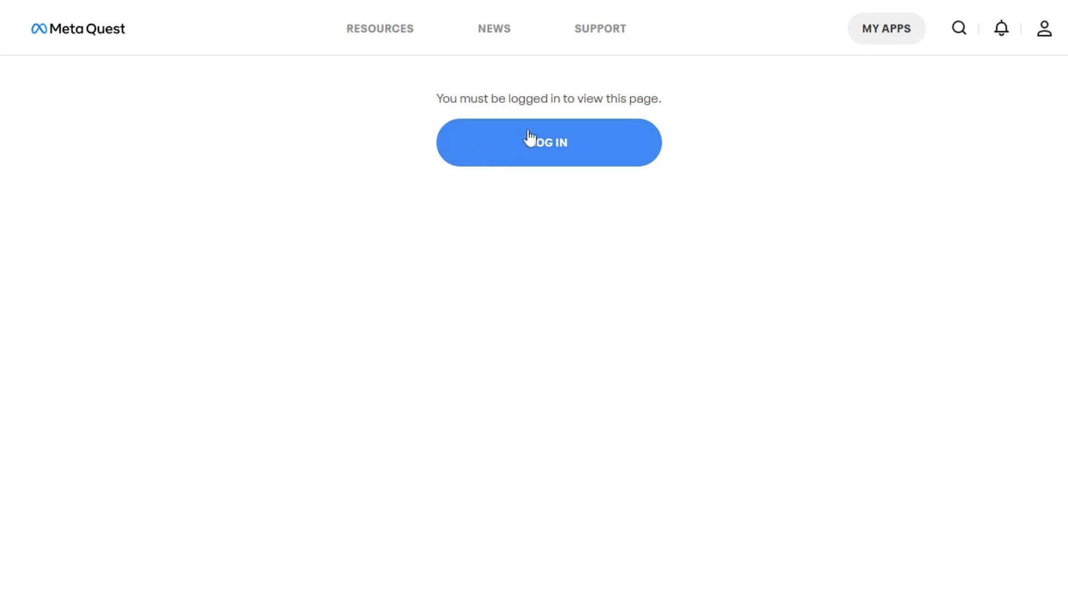
Log in and land on the Create New Organization form
left_click(547, 143)
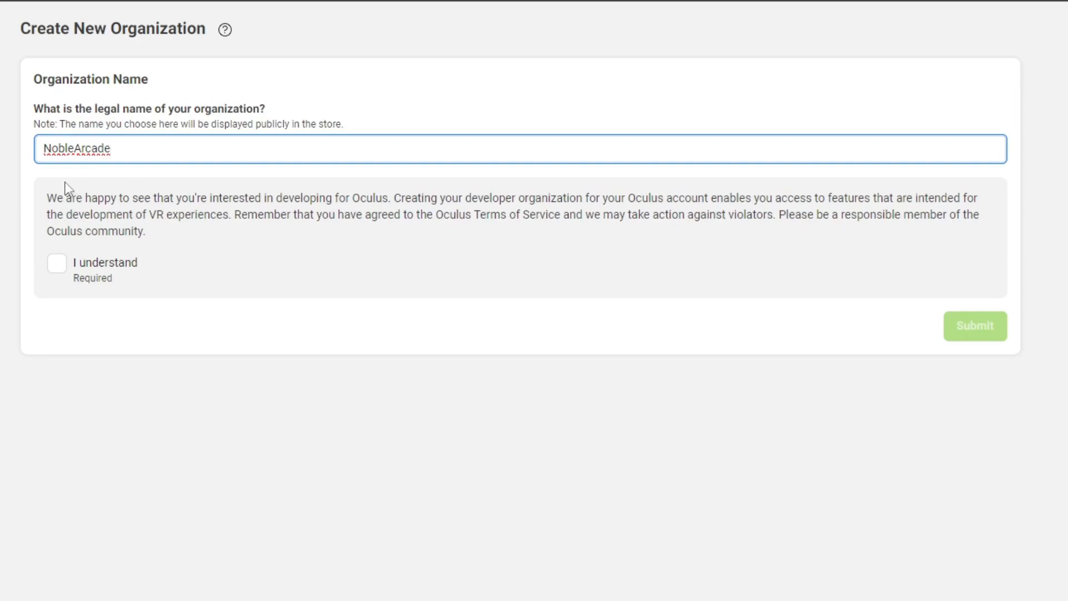
mouse_move(99, 255)
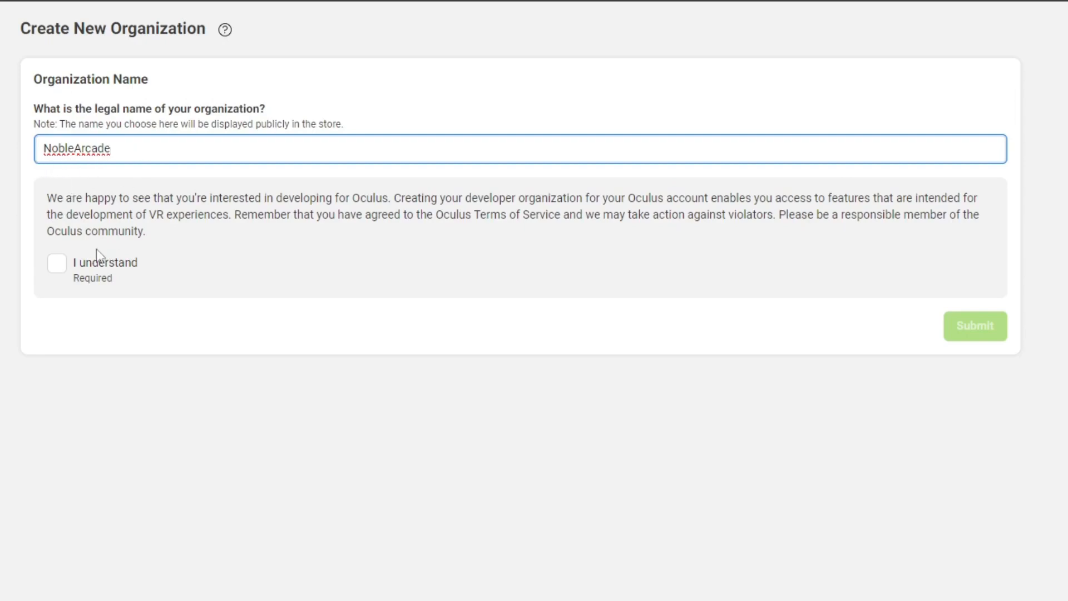
Acknowledge the terms for NobleArcade, agree to the NDA and submit to reach My Apps
left_click(57, 263)
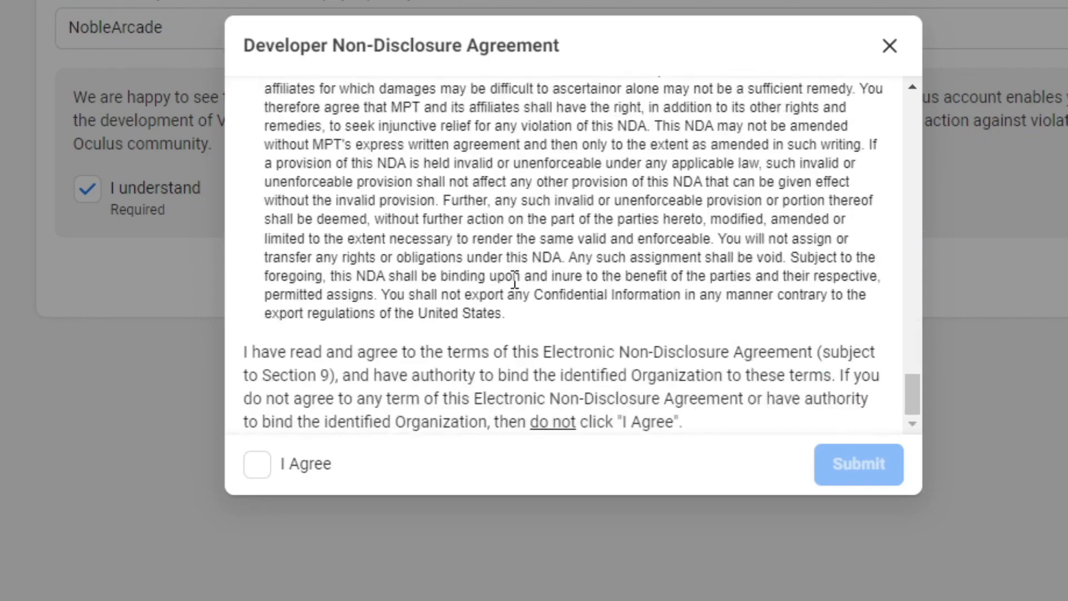
scroll("down", 3)
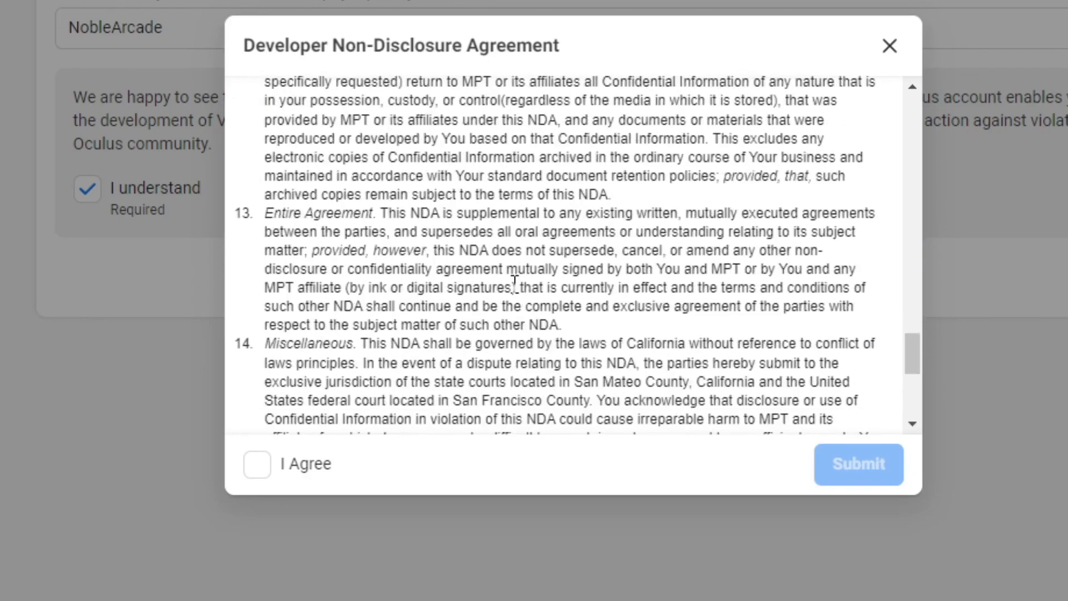
left_click(256, 463)
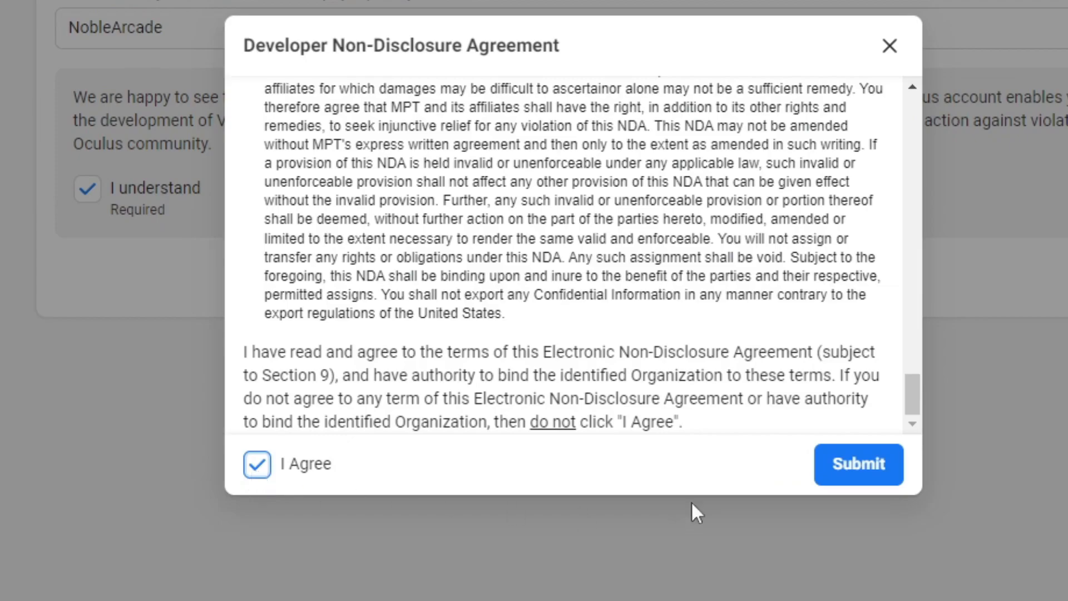
left_click(857, 464)
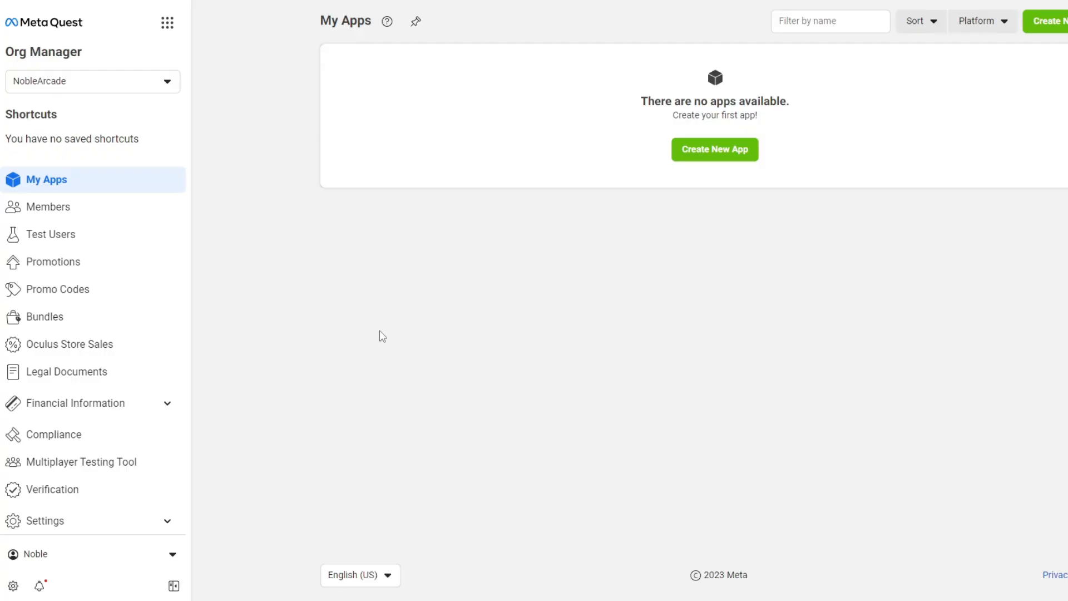